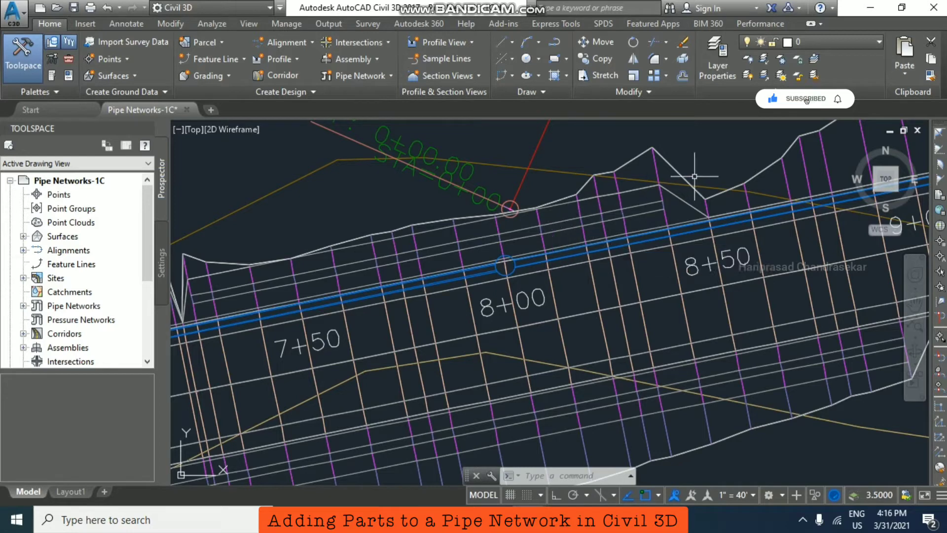
mouse_move(221, 260)
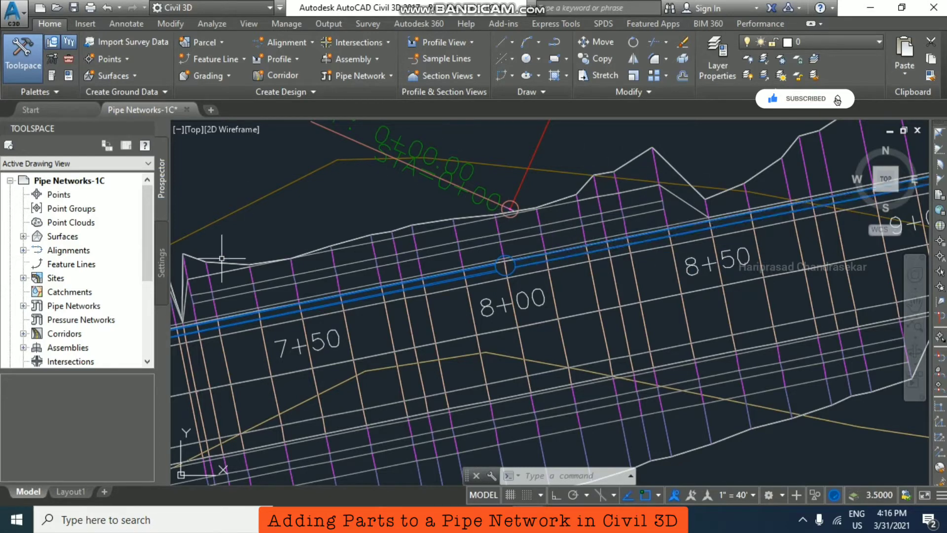
Step: Open Pipe Network Creation Tools from the Home tab
click(352, 75)
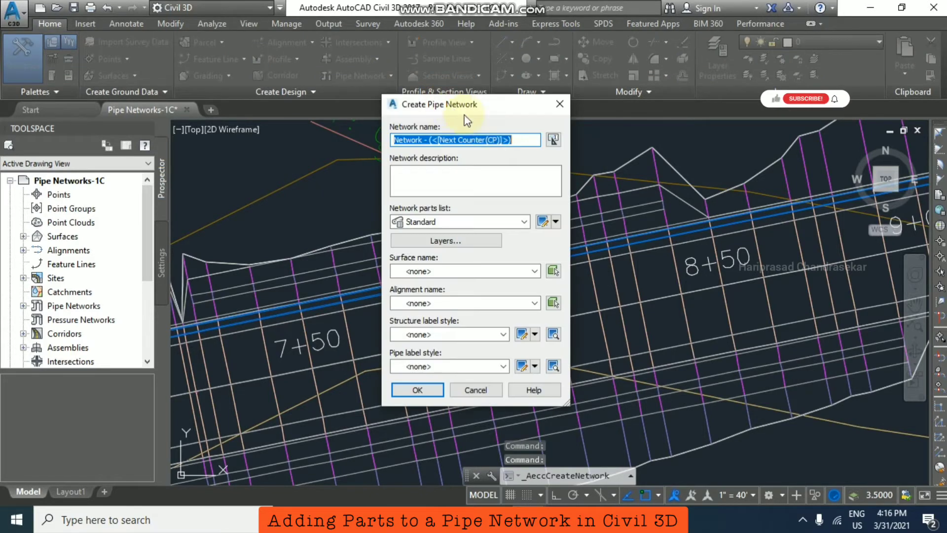
Step: Create the pipe network on surface ROAD1_SURF and alignment ROAD1
click(534, 270)
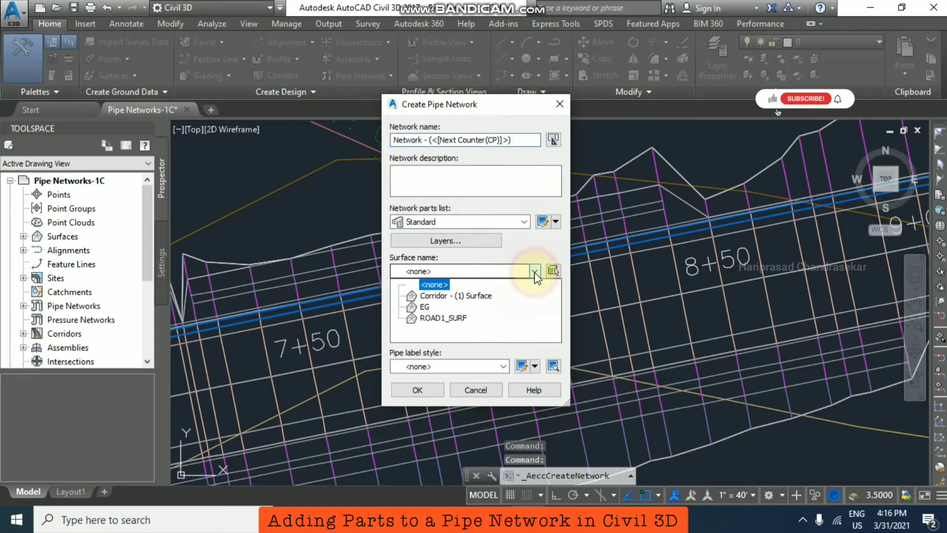
click(441, 317)
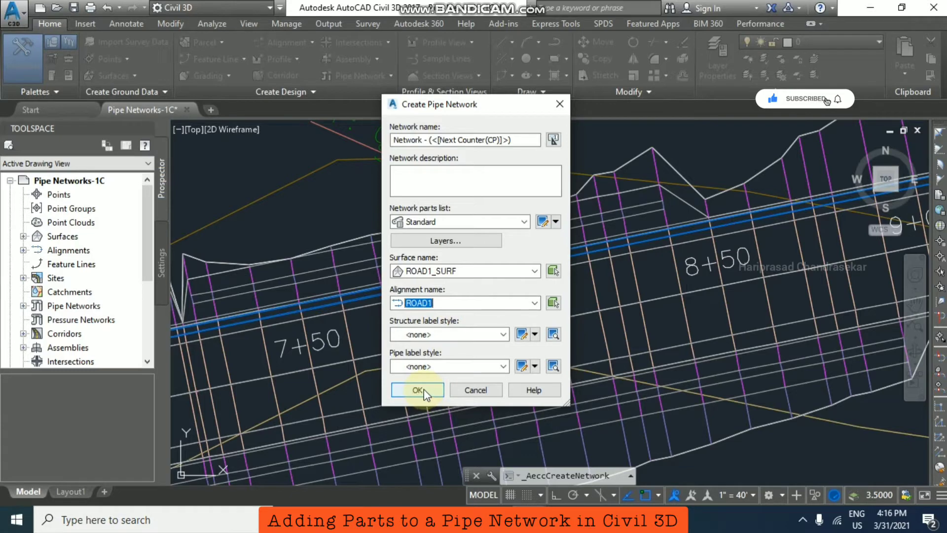
click(417, 389)
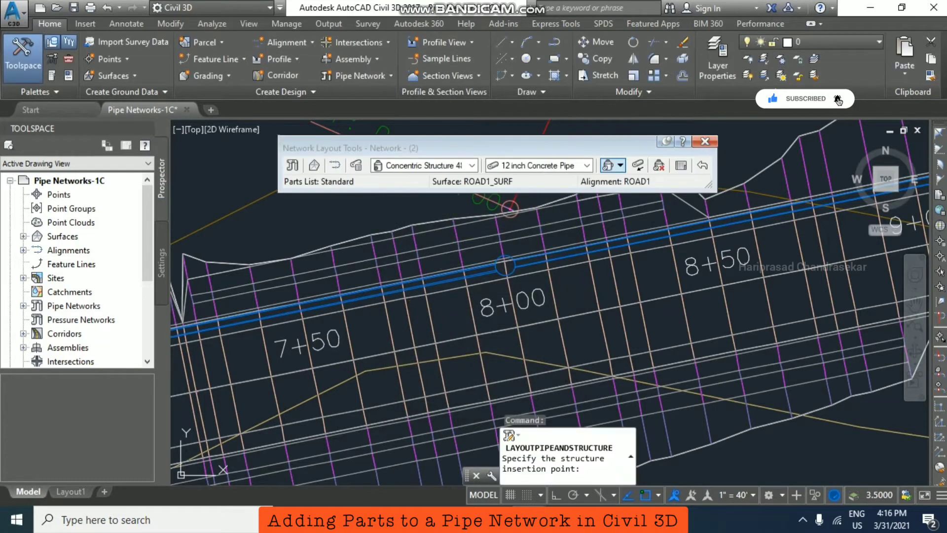
Step: Choose the Eccentric Structure 48 dia part and the 18 inch Concrete Pipe
click(475, 165)
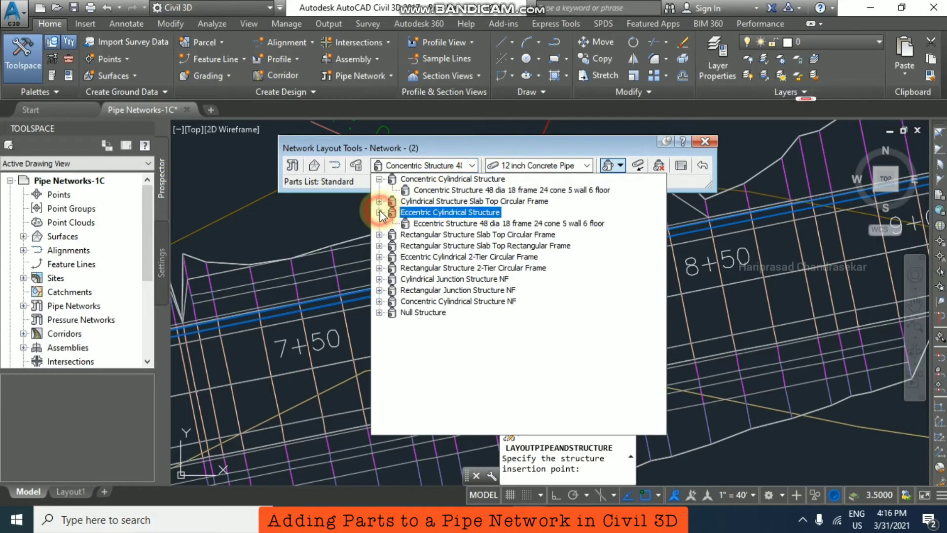
click(501, 223)
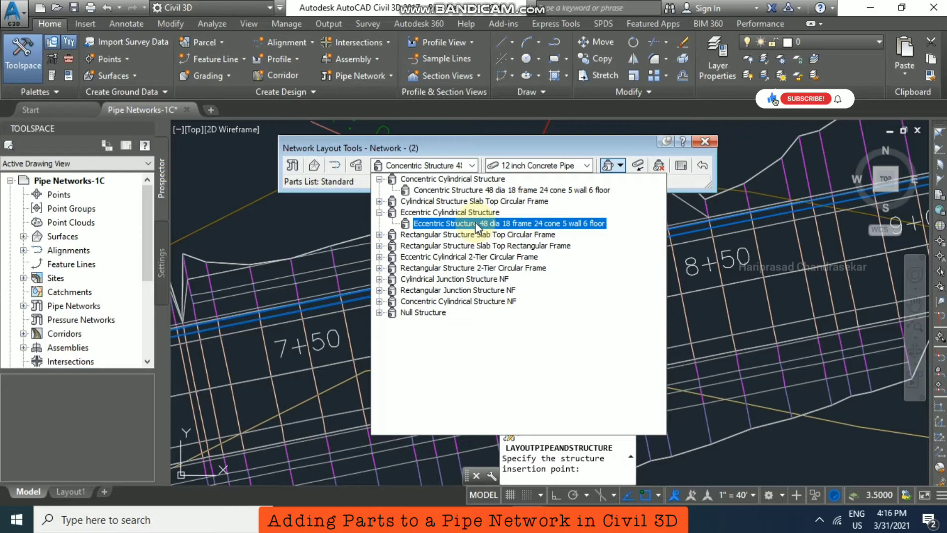
click(509, 223)
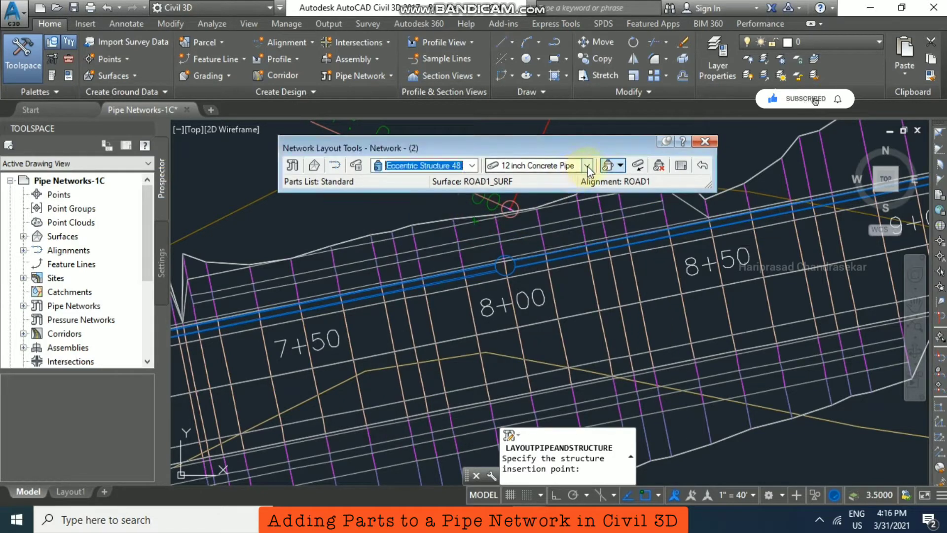
click(588, 165)
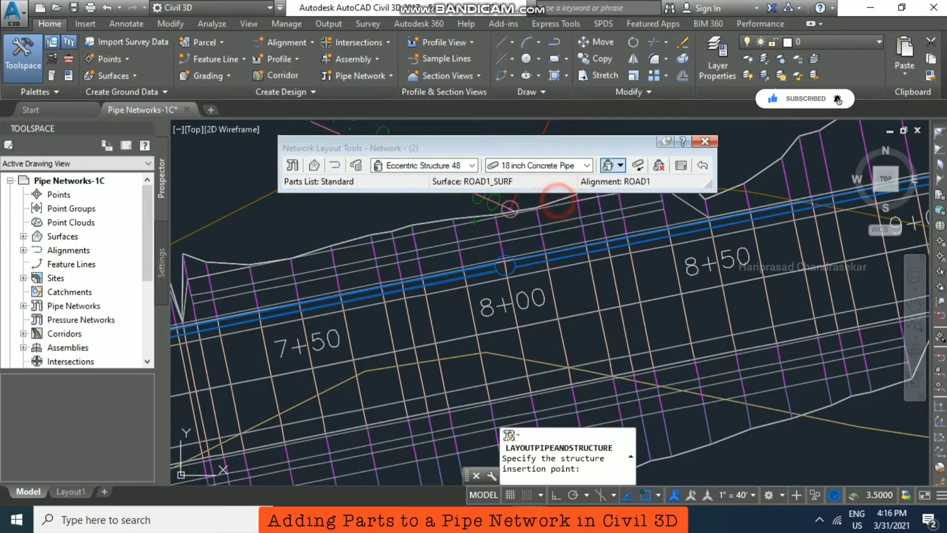
mouse_move(524, 259)
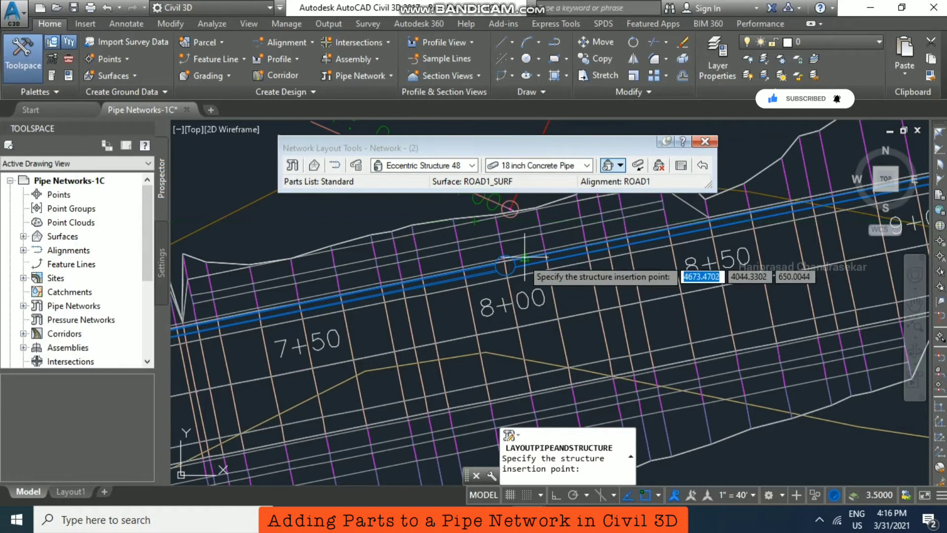
mouse_move(495, 266)
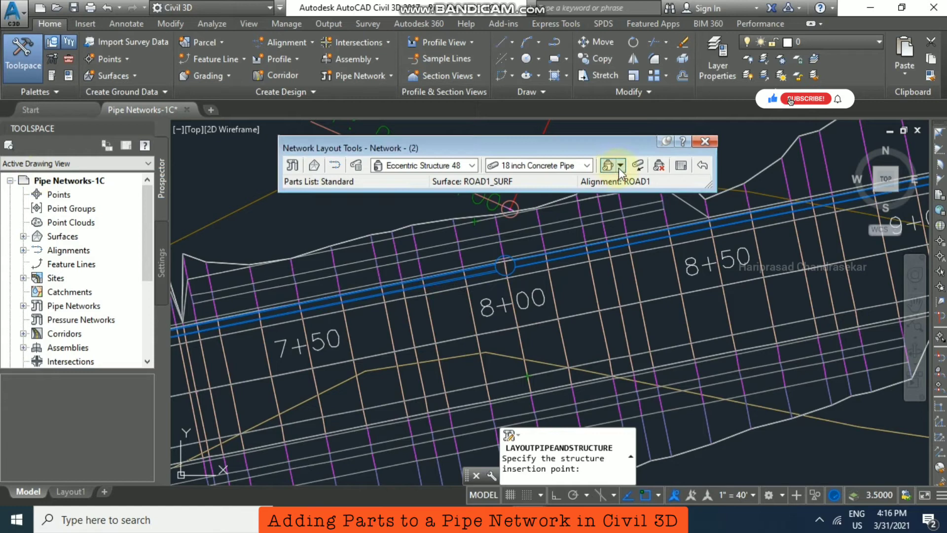
Step: Place an eccentric structure on ROAD1 by station and offset, structures-only mode
click(621, 165)
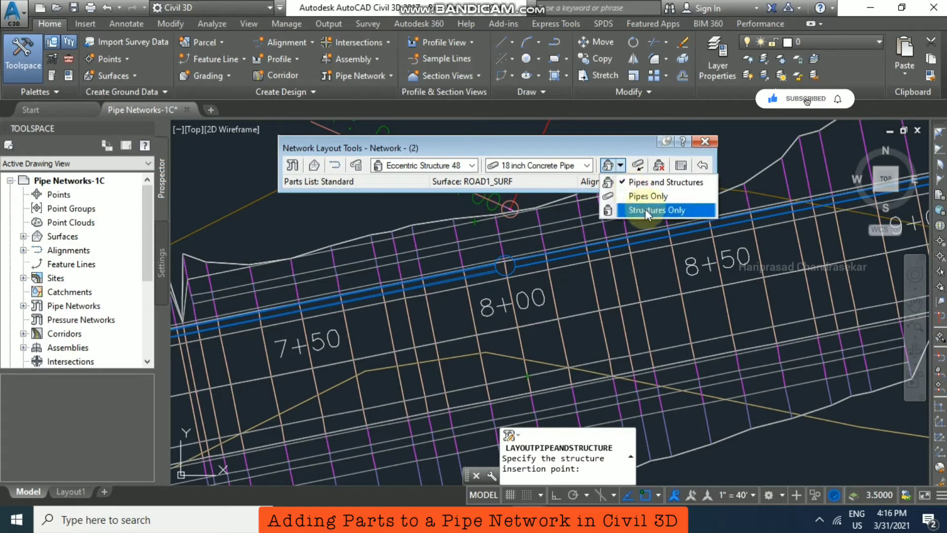
click(656, 210)
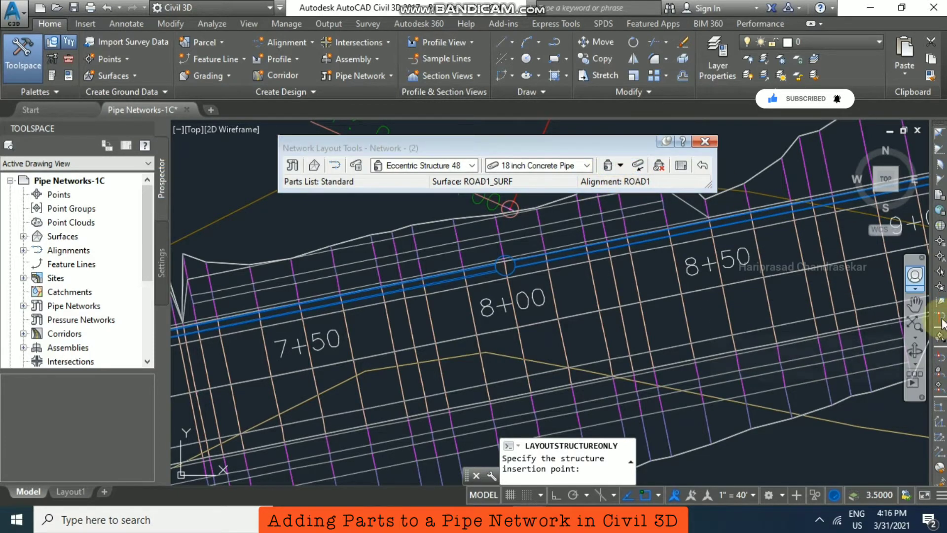
mouse_move(914, 319)
text(SO)
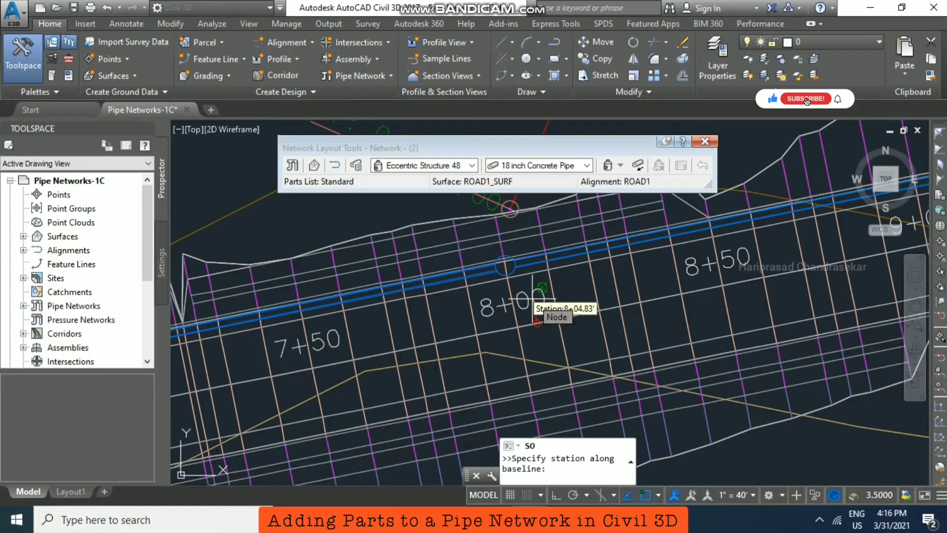
click(805, 98)
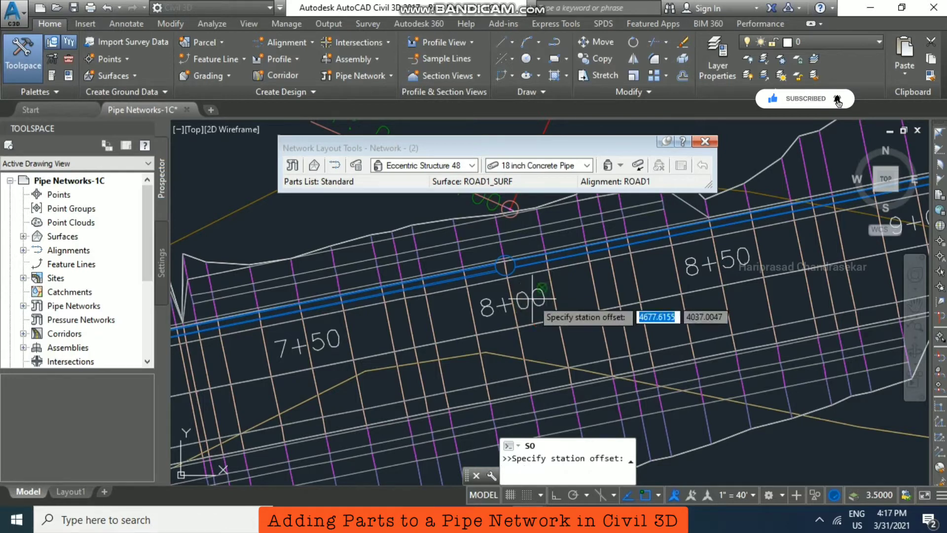
text(1)
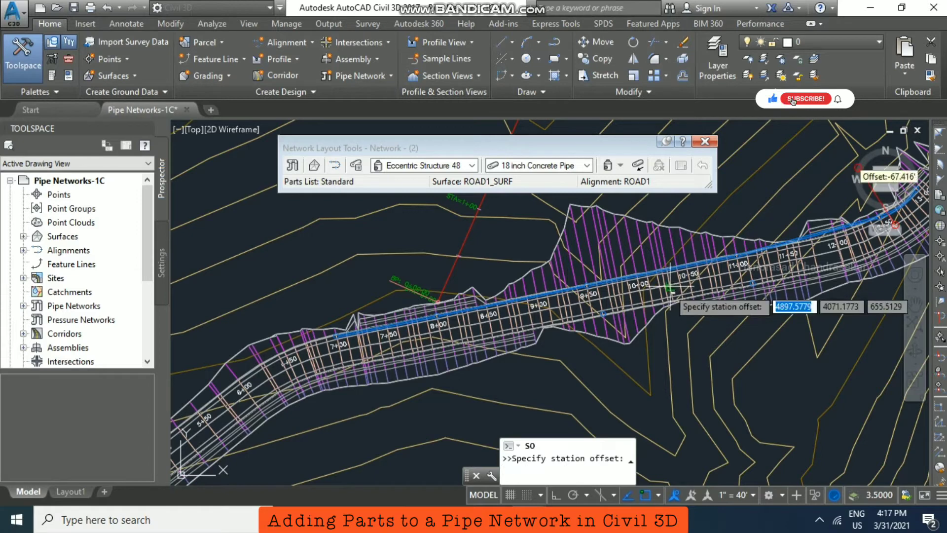
text(15)
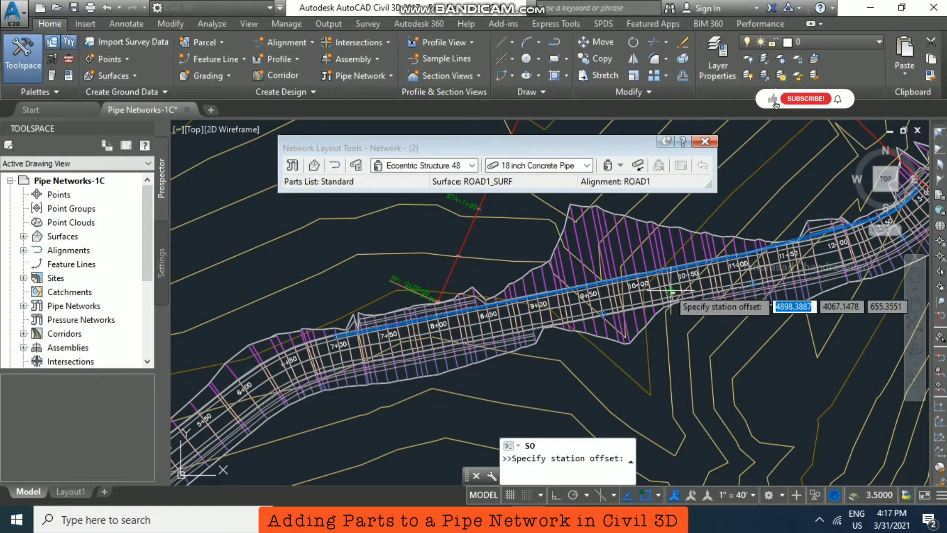
text(15)
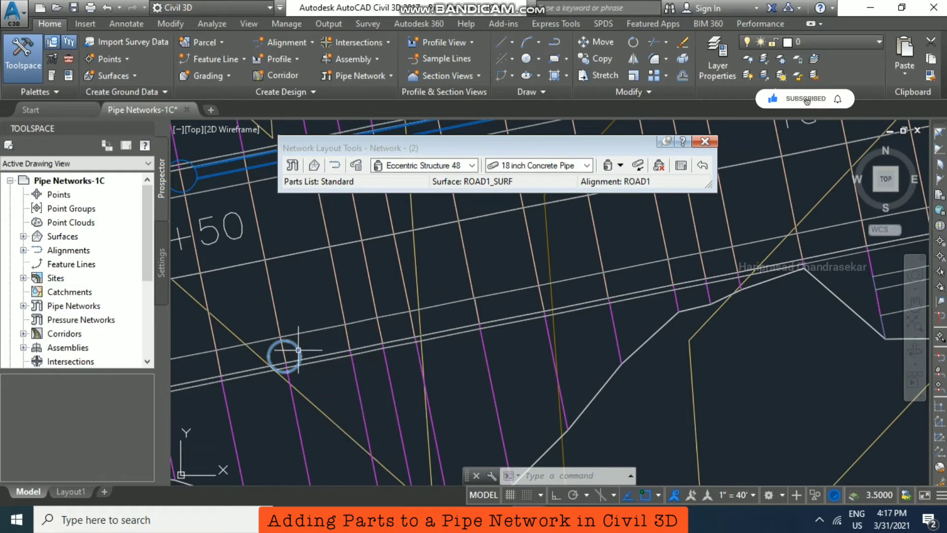
Step: Switch to Pipes Only and start a pipe at the placed structure
click(615, 165)
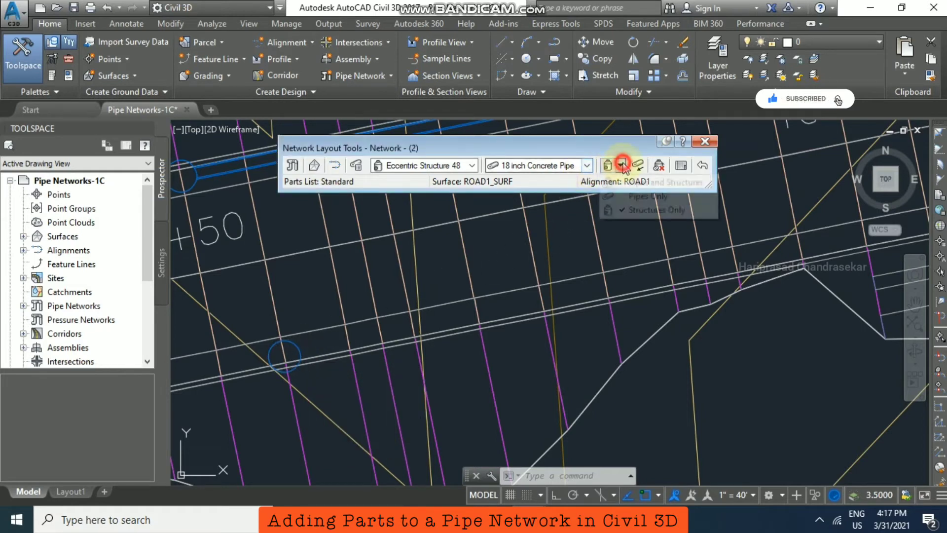
click(621, 165)
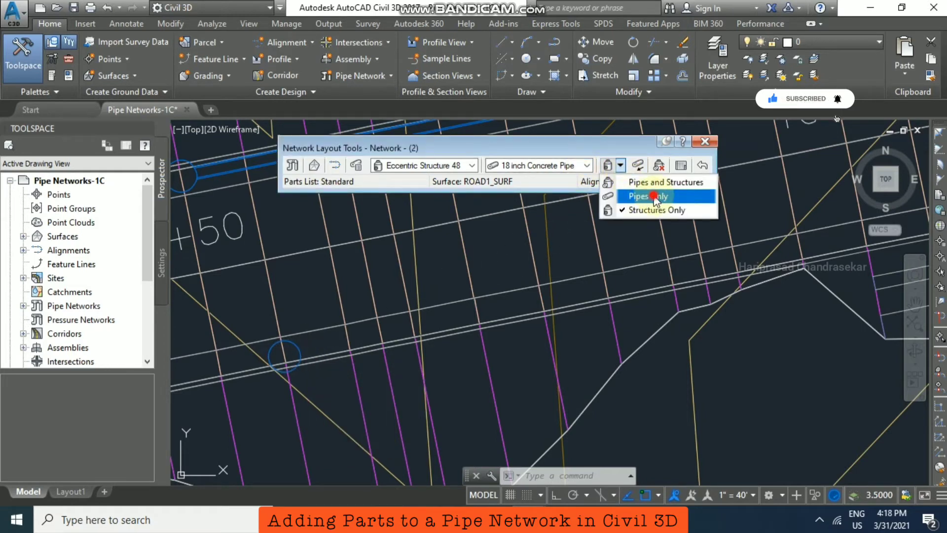
click(645, 196)
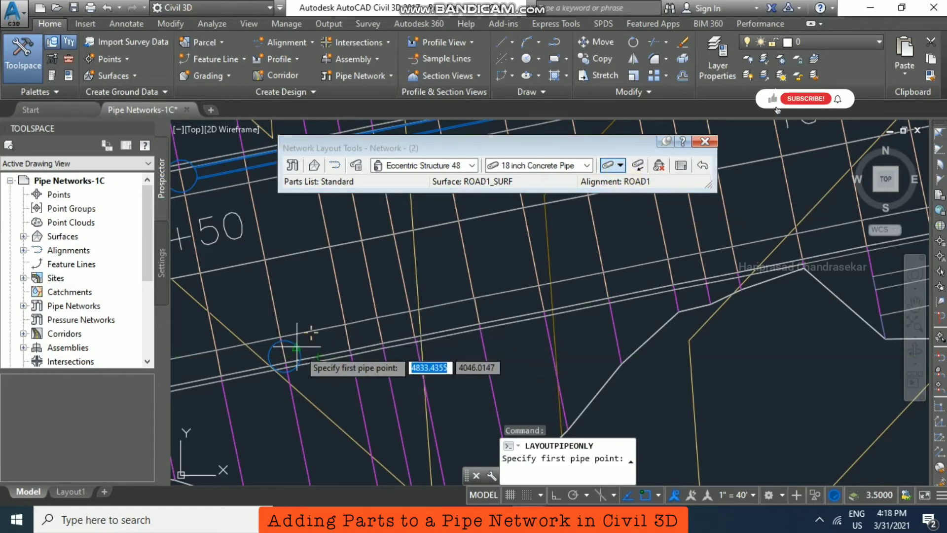
click(296, 347)
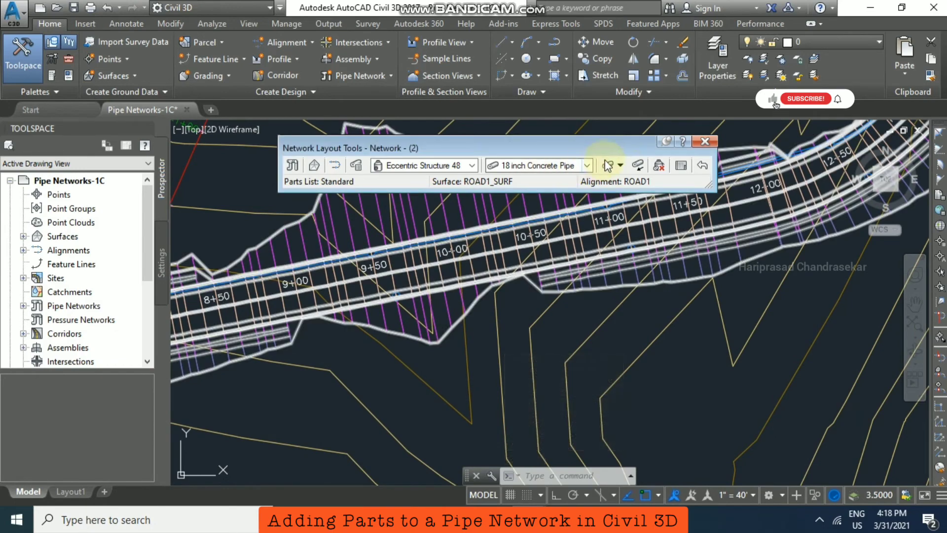
Step: Resume pipes-only layout, pick the next point near 11+00, and choose Curve
click(608, 165)
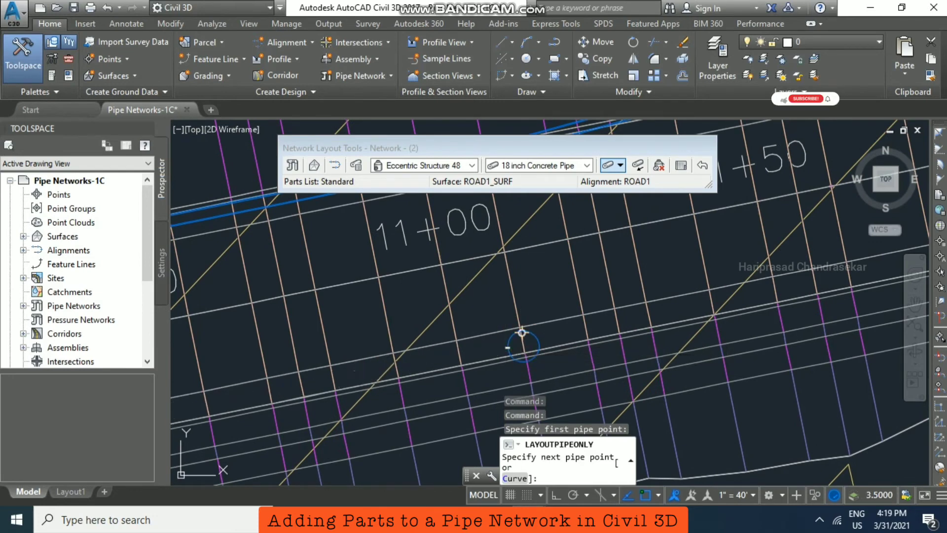
click(521, 332)
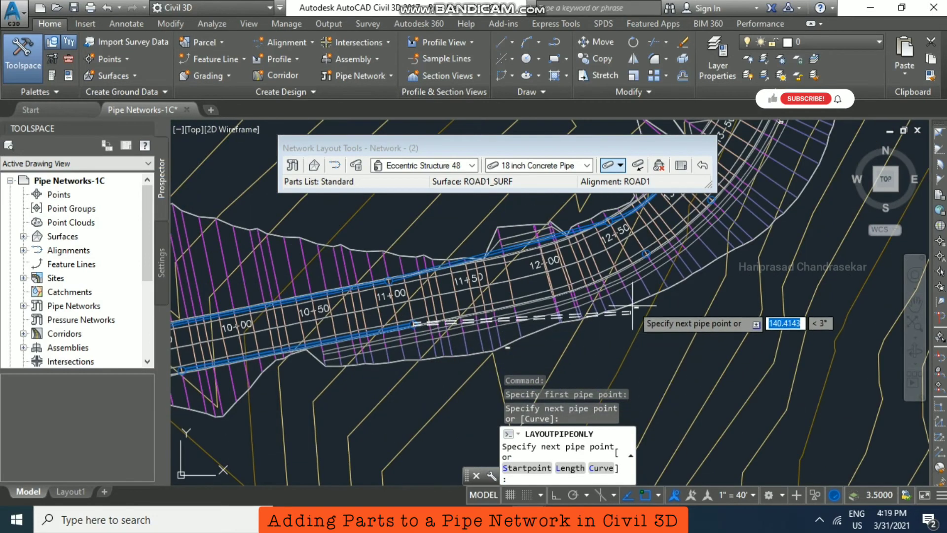
click(616, 352)
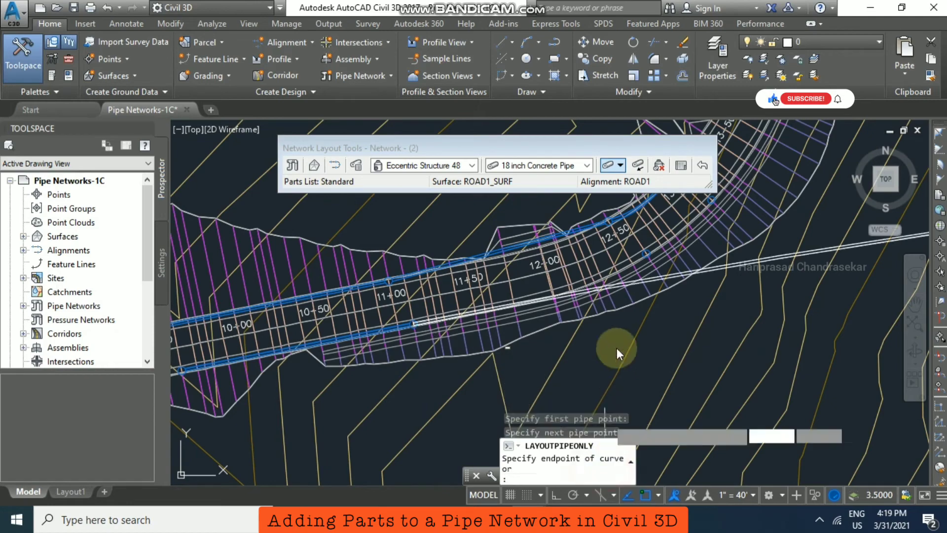